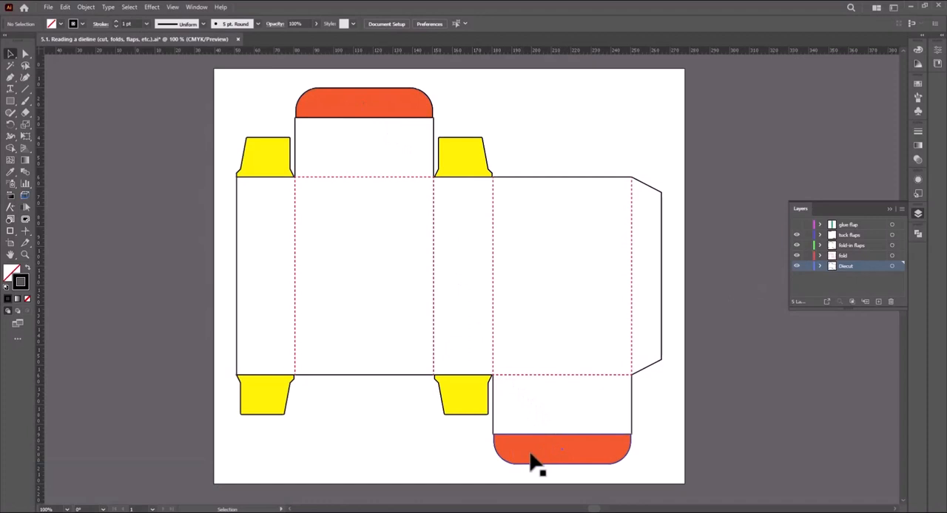
{"action": "mouse_move", "coordinate": [565, 473]}
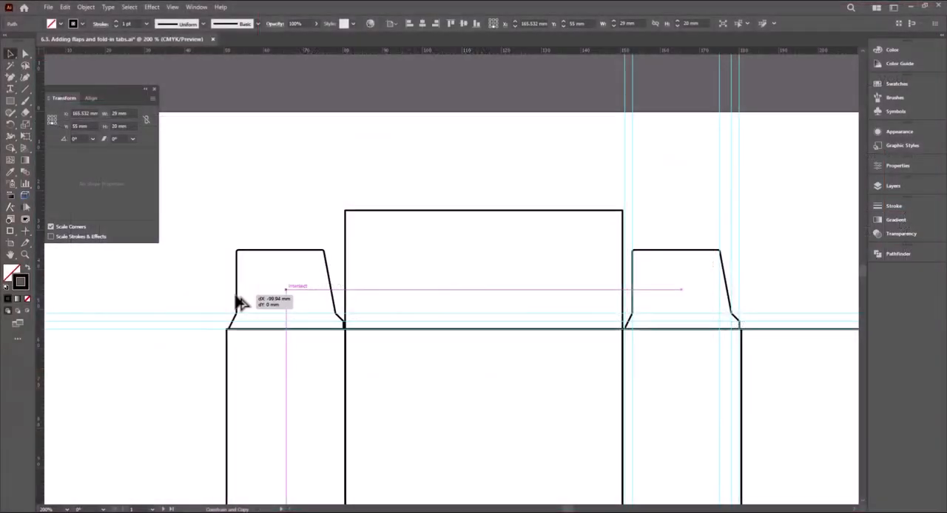
Step: Switch to the paper cup dieline document showing the curved panel outline
{"action": "left_click", "coordinate": [85, 6]}
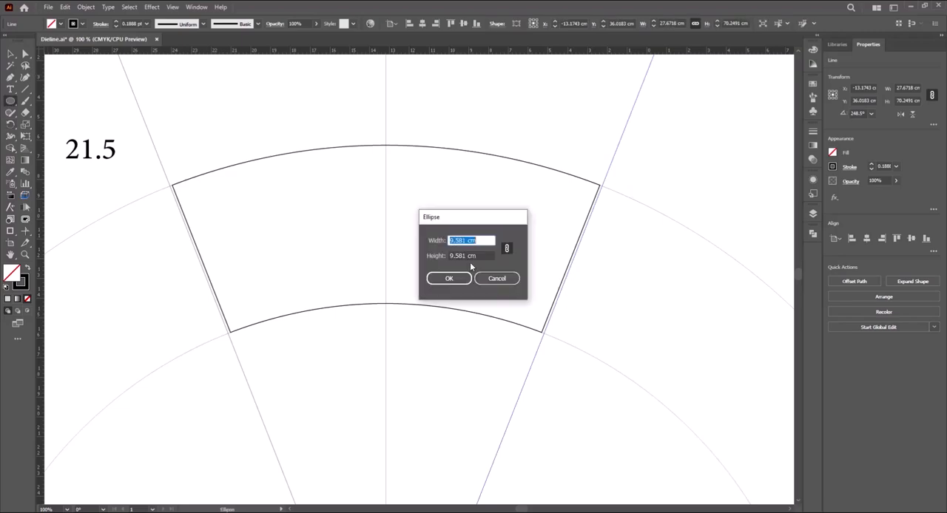
Step: Place a small circle beside the radial edge of the paper cup dieline
{"action": "left_click", "coordinate": [450, 278]}
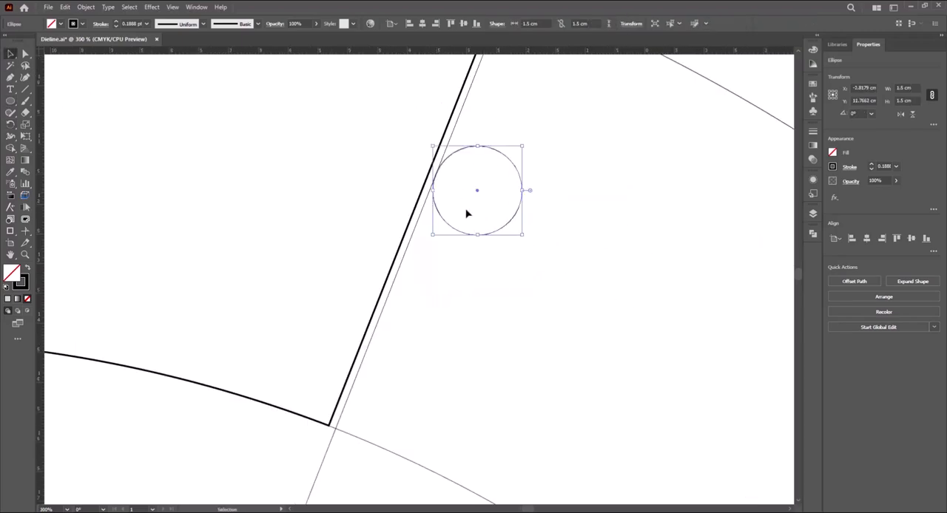